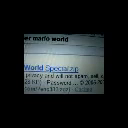
scroll(down, 3)
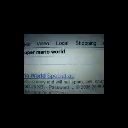